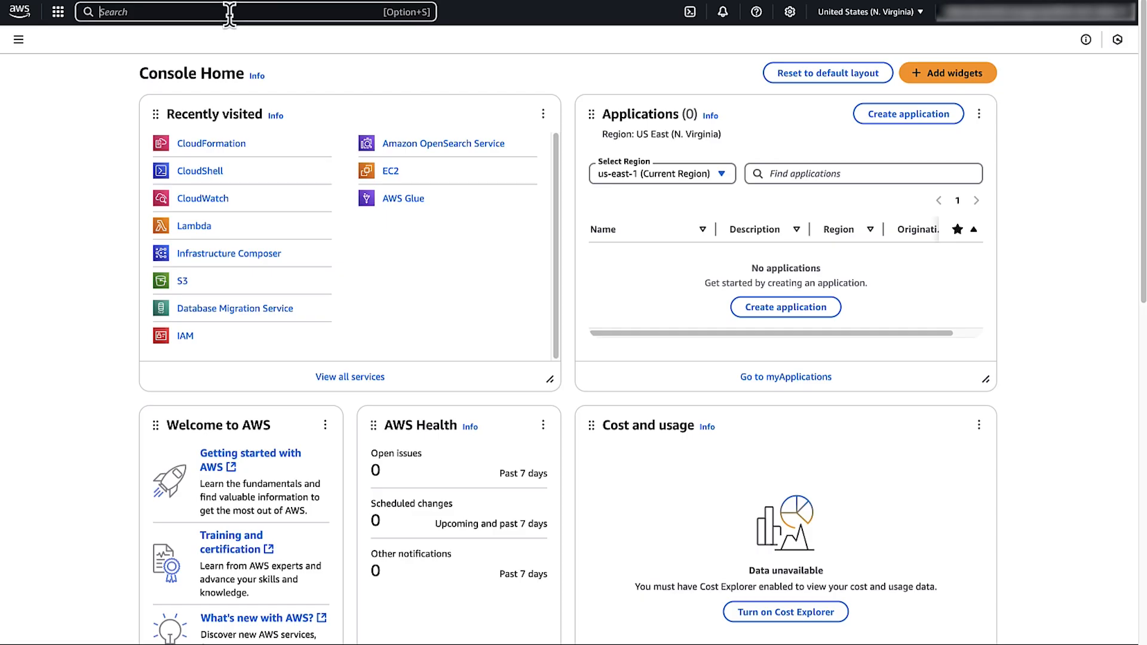
Step: Reach CloudFormation via search and view the DELETE_FAILED Custom-resource stack
{"action": "type", "text": "cloudformation"}
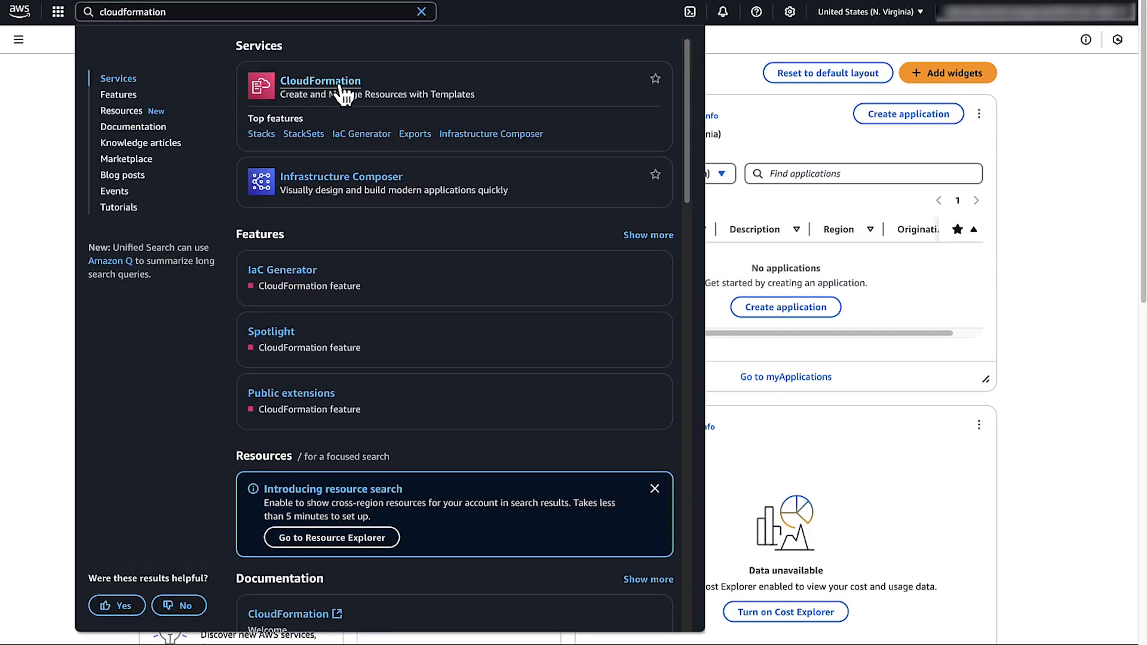
{"action": "left_click", "coordinate": [320, 80]}
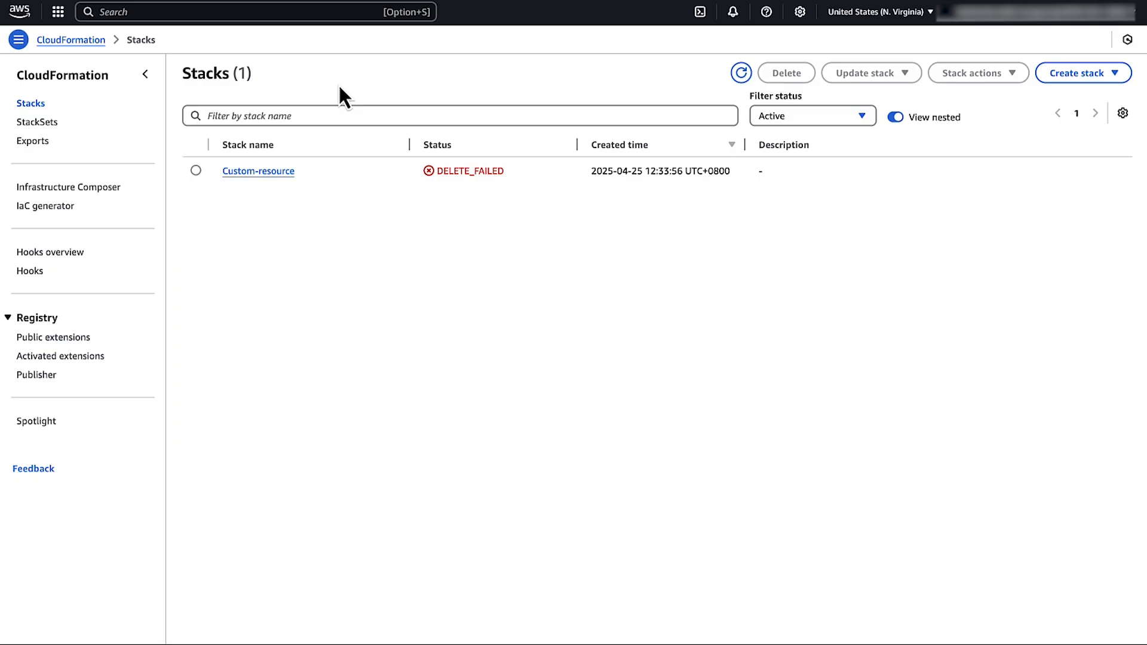
{"action": "mouse_move", "coordinate": [258, 171]}
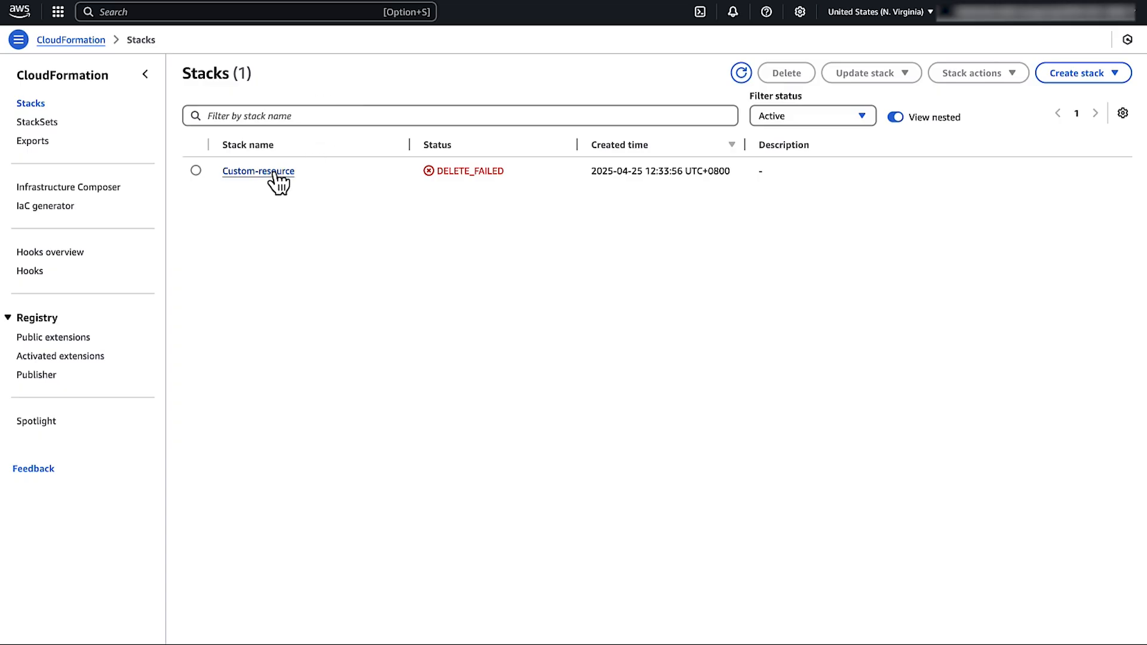
{"action": "left_click", "coordinate": [258, 171]}
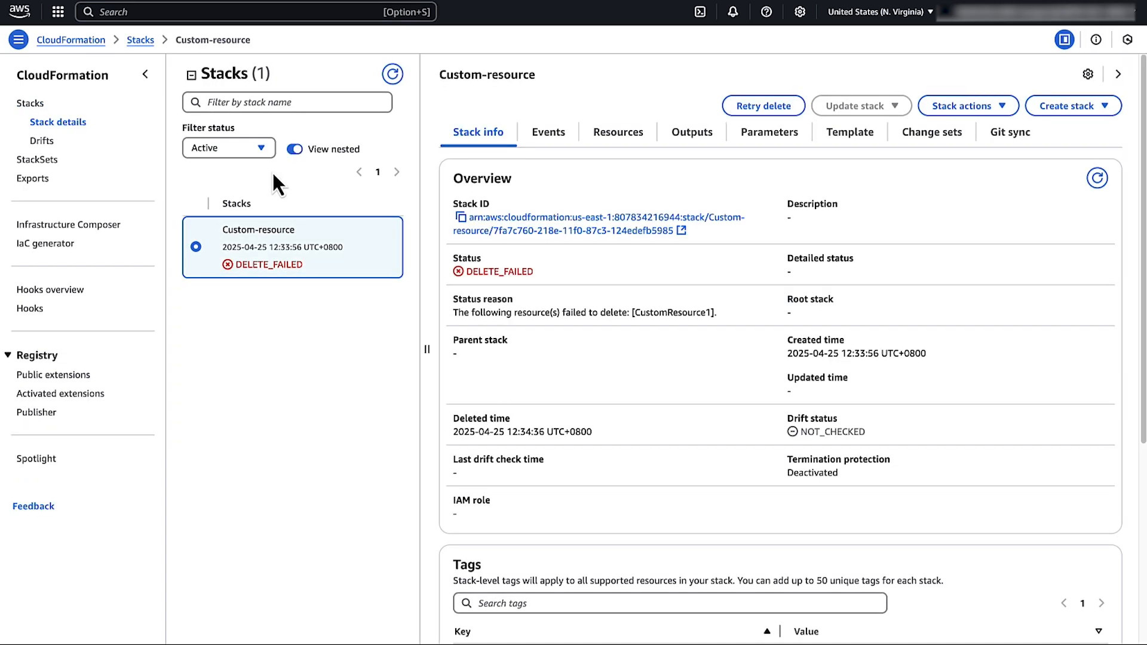
Step: Retry deleting the stack with CustomResource1 retained under Resources to retain
{"action": "left_click", "coordinate": [762, 105]}
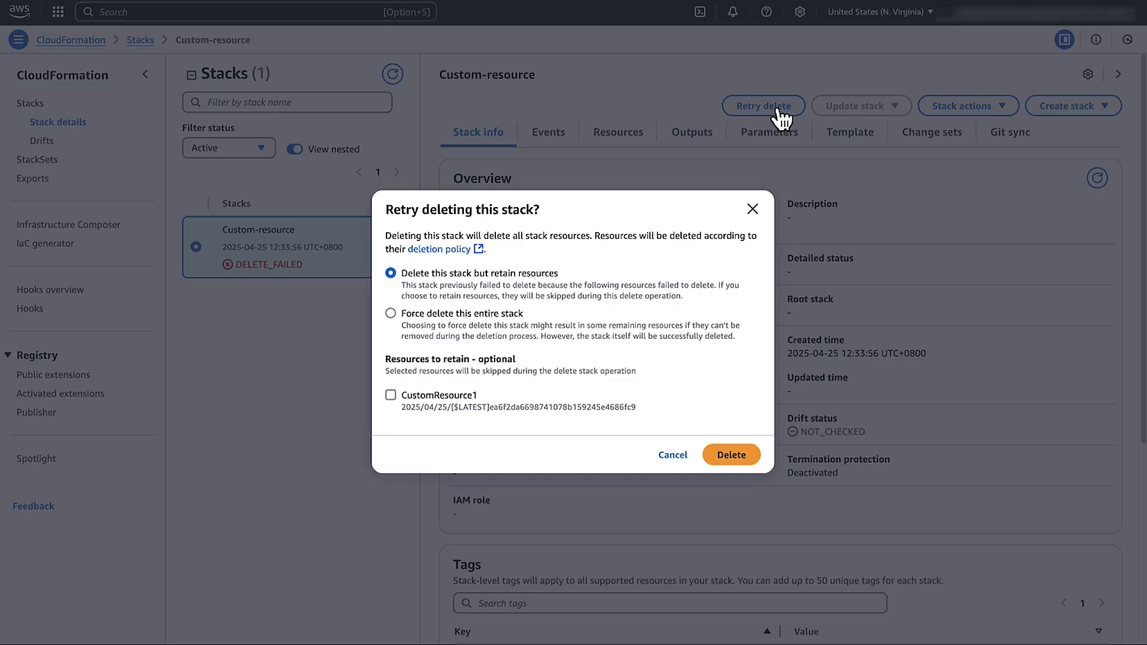
{"action": "mouse_move", "coordinate": [395, 409]}
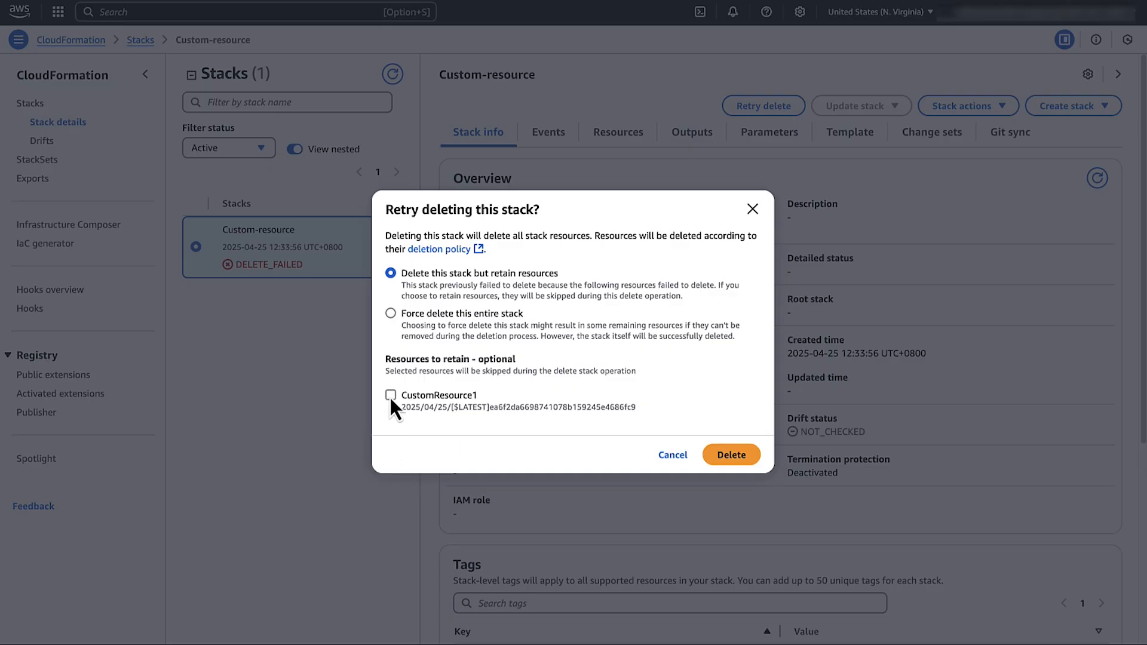
{"action": "left_click", "coordinate": [391, 396]}
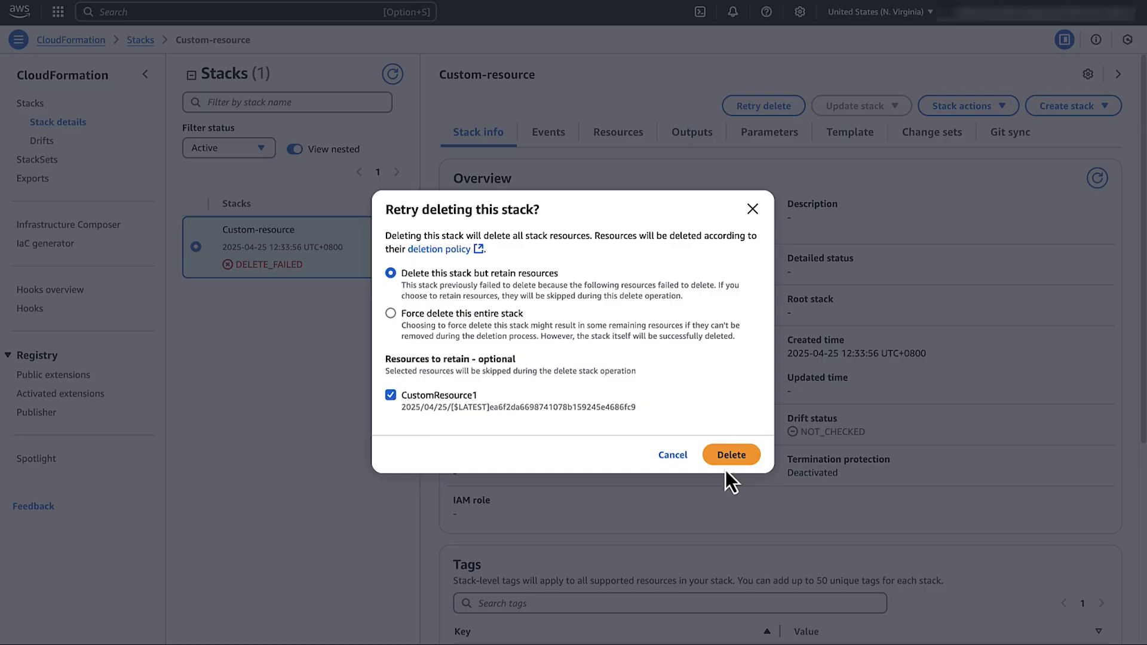
{"action": "left_click", "coordinate": [730, 454]}
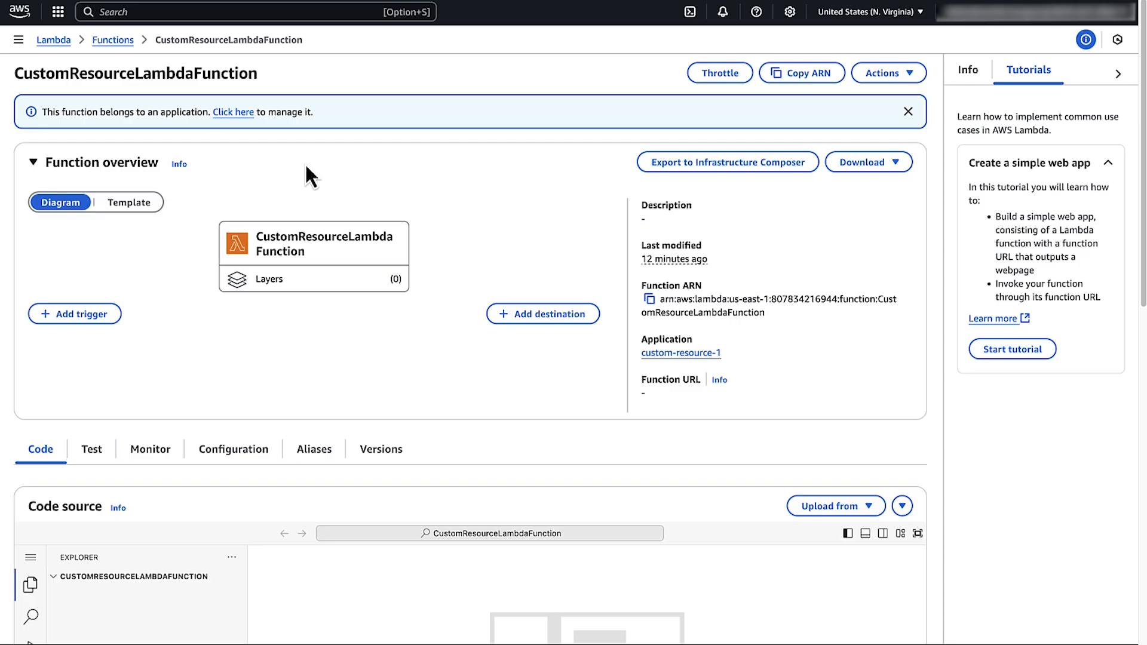
Step: From the Monitor tab, view CustomResourceLambdaFunction's CloudWatch logs
{"action": "left_click", "coordinate": [150, 448]}
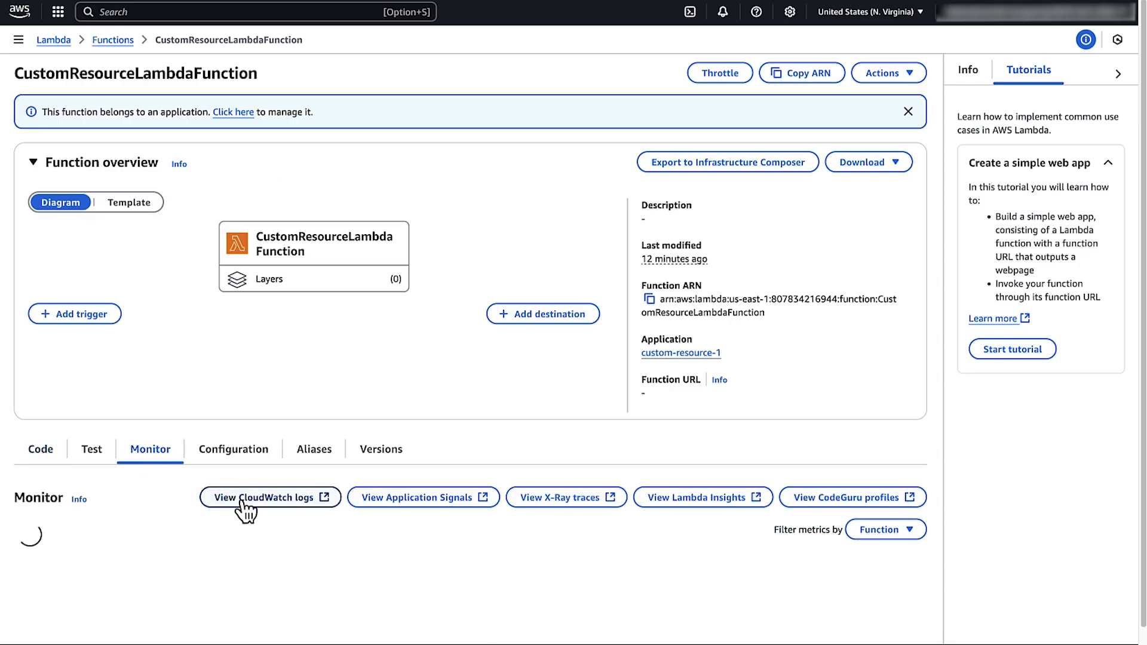
{"action": "left_click", "coordinate": [264, 497]}
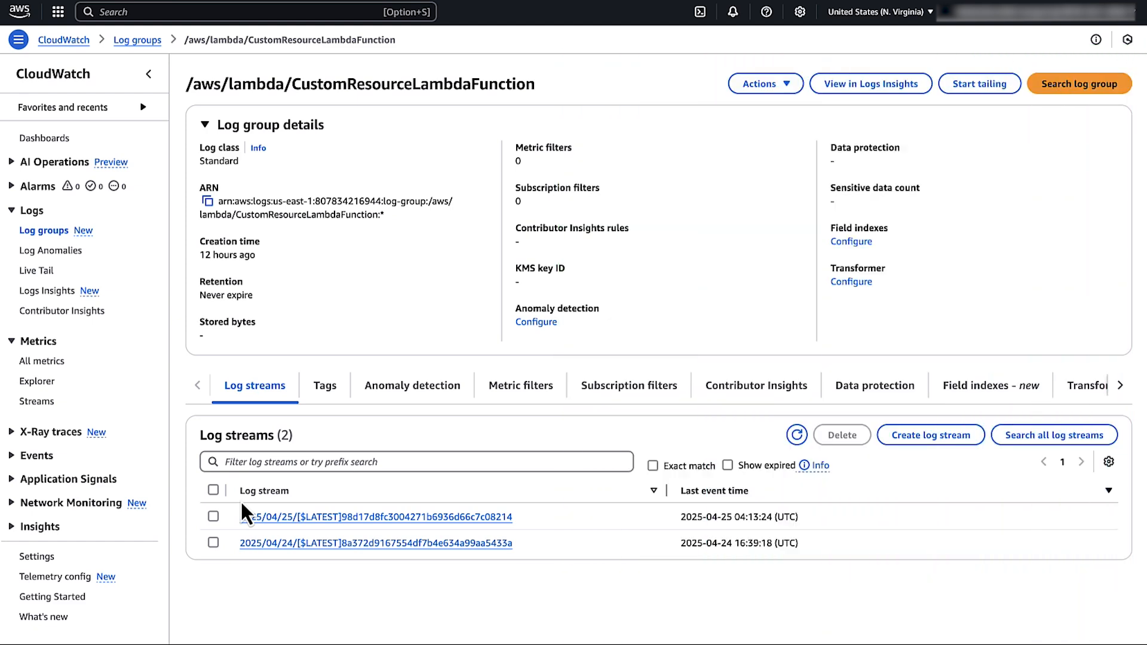
Step: Expand the 'RequestType': 'Delete' event in the newest stream and select ResponseURL, StackId, RequestId and resource IDs
{"action": "left_click", "coordinate": [376, 516]}
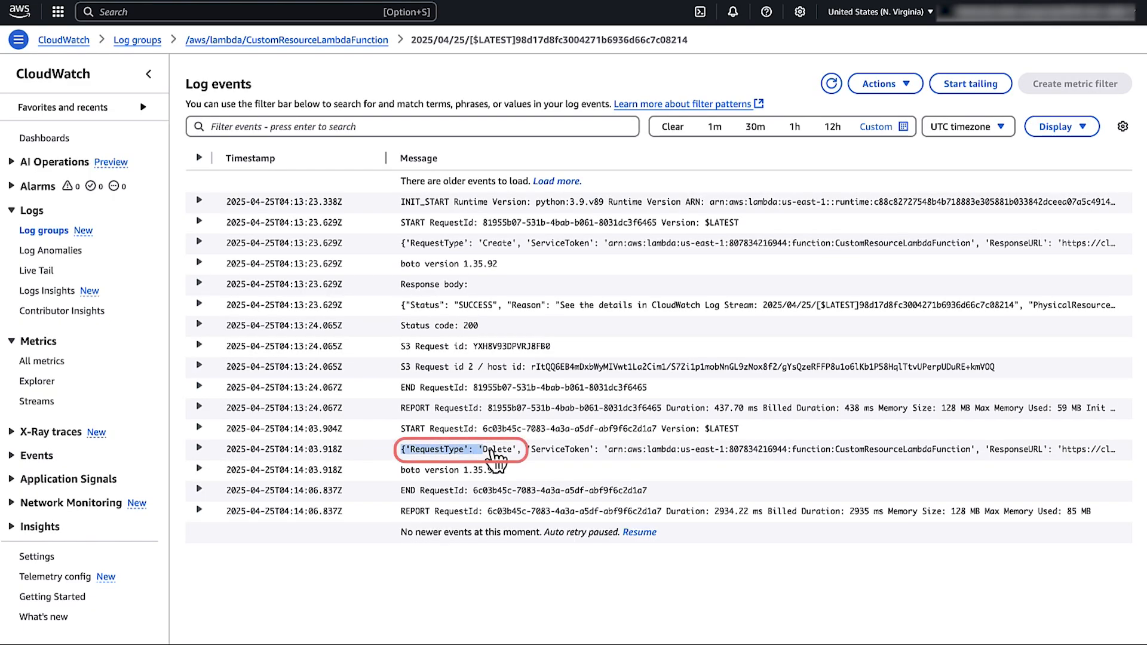
{"action": "left_click", "coordinate": [557, 180]}
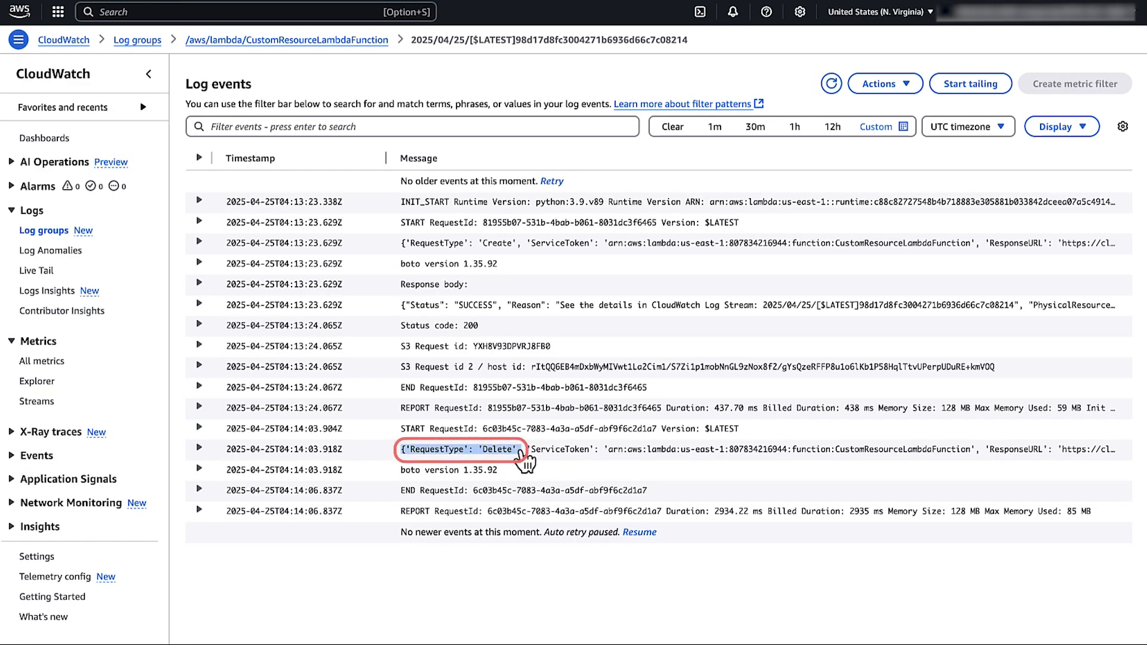
{"action": "left_click", "coordinate": [198, 448]}
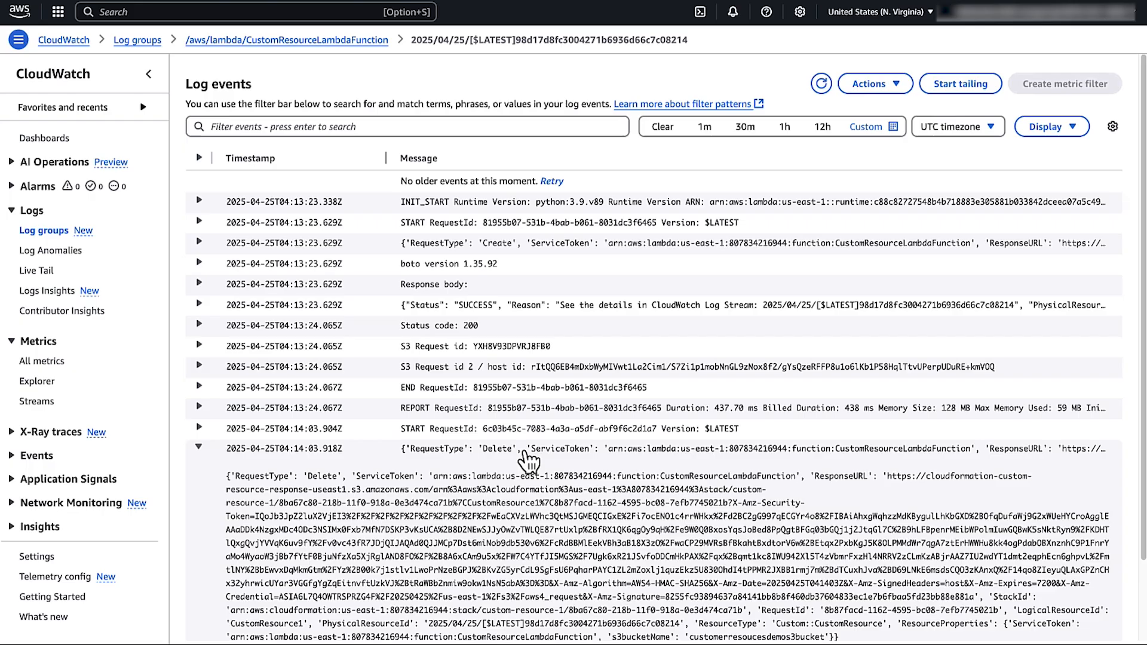
{"action": "scroll", "scroll_direction": "down", "scroll_amount": 3}
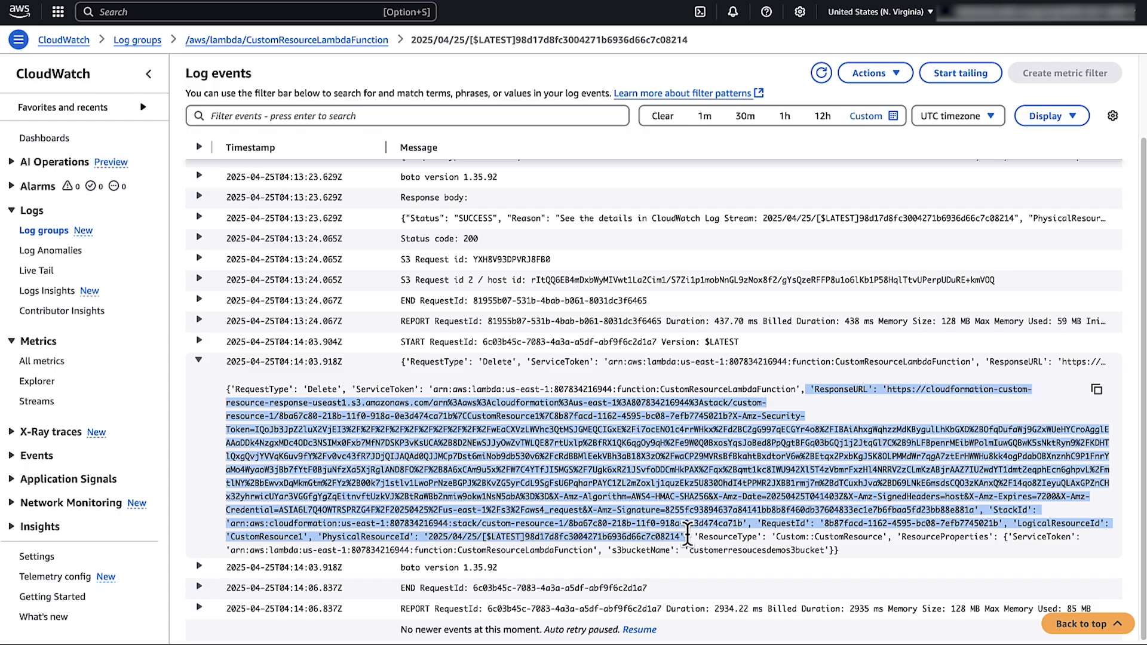
{"action": "left_click", "coordinate": [699, 12]}
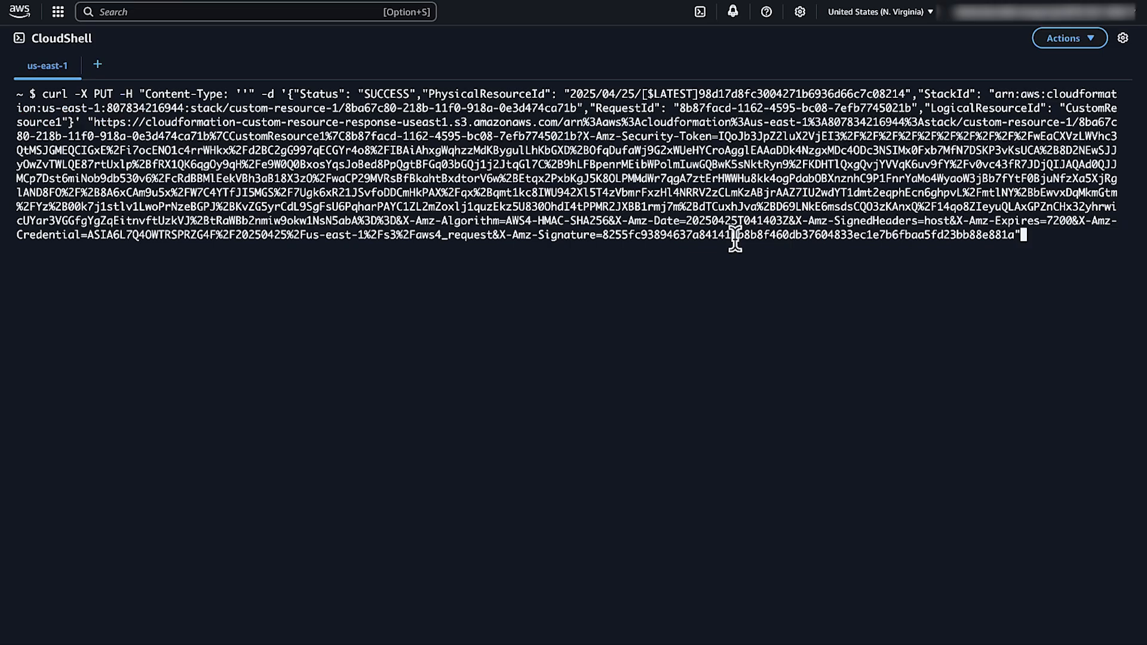
Step: Run the curl -X PUT sending the SUCCESS JSON body to the CloudFormation ResponseURL
{"action": "key", "text": "Return"}
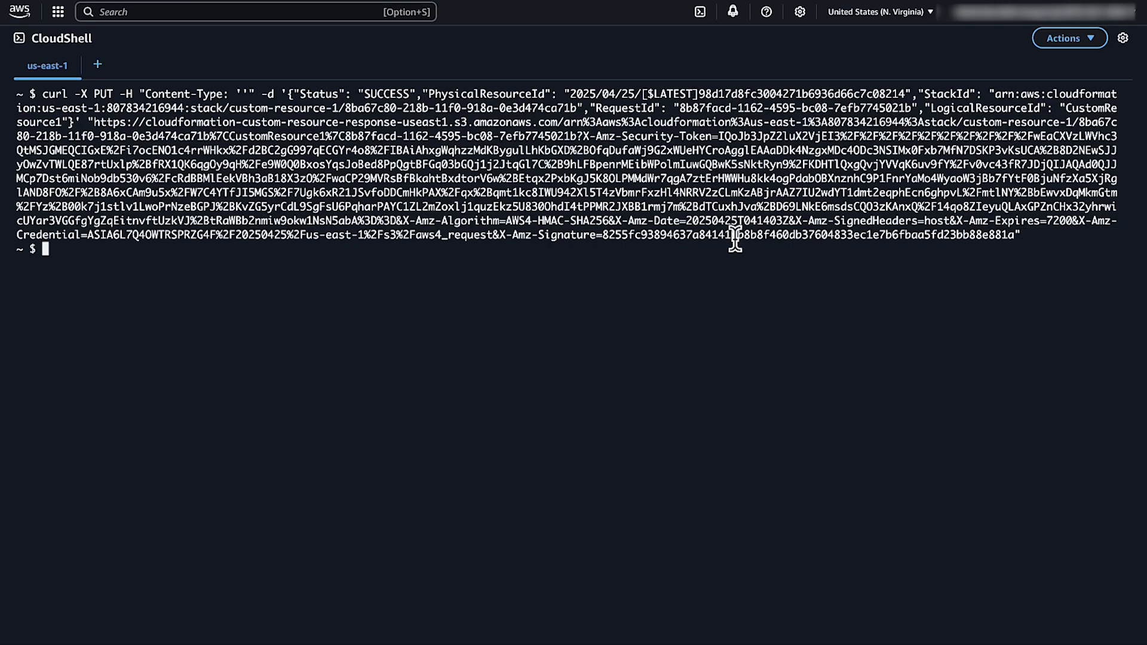